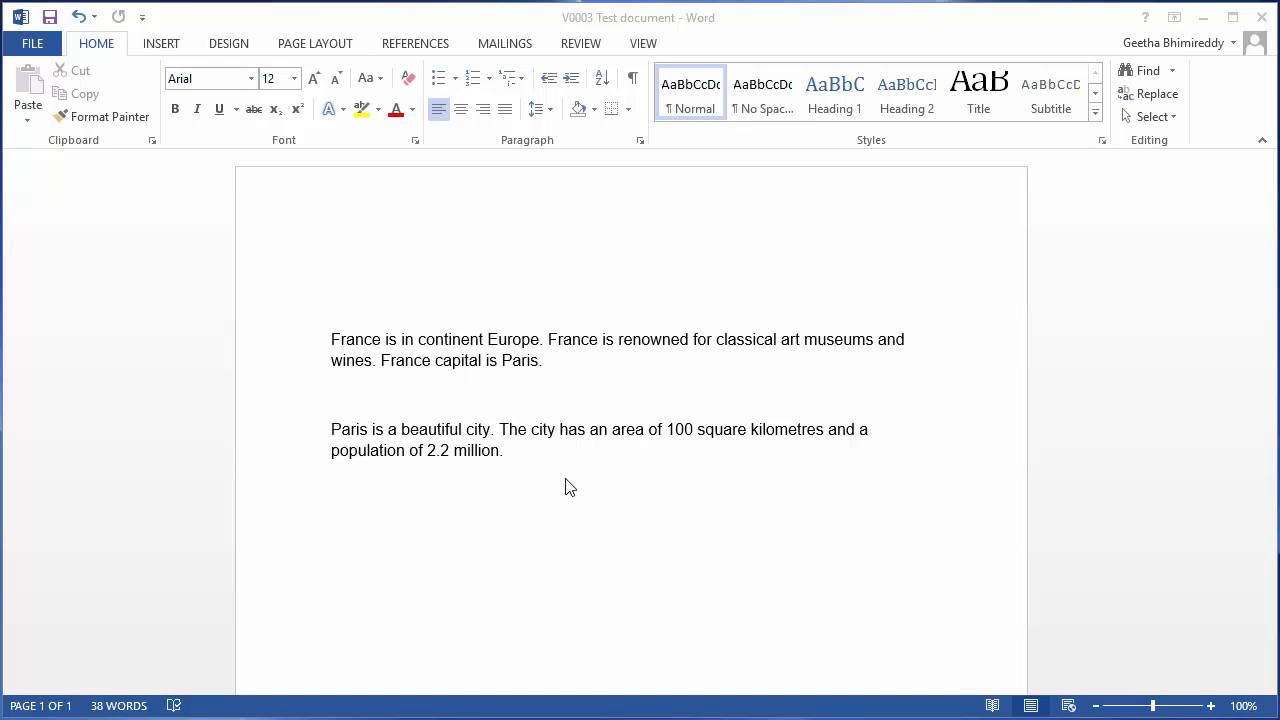
mouse_move(544, 588)
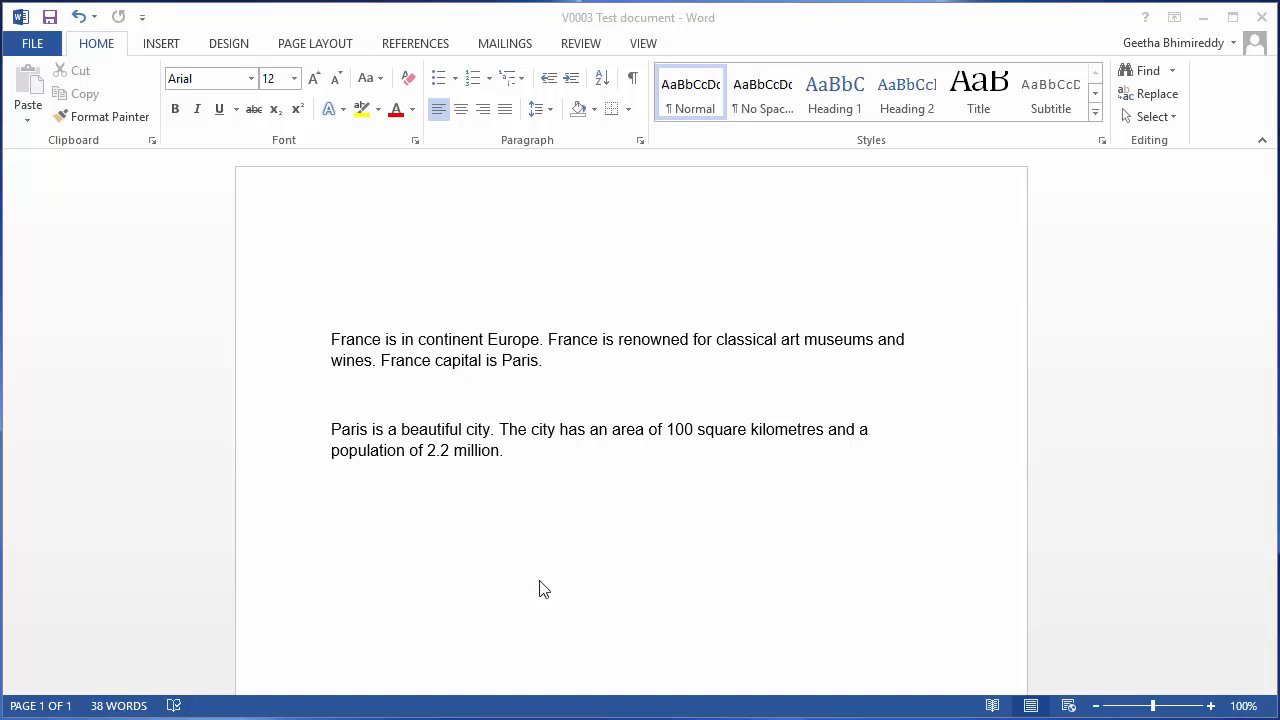
mouse_move(544, 470)
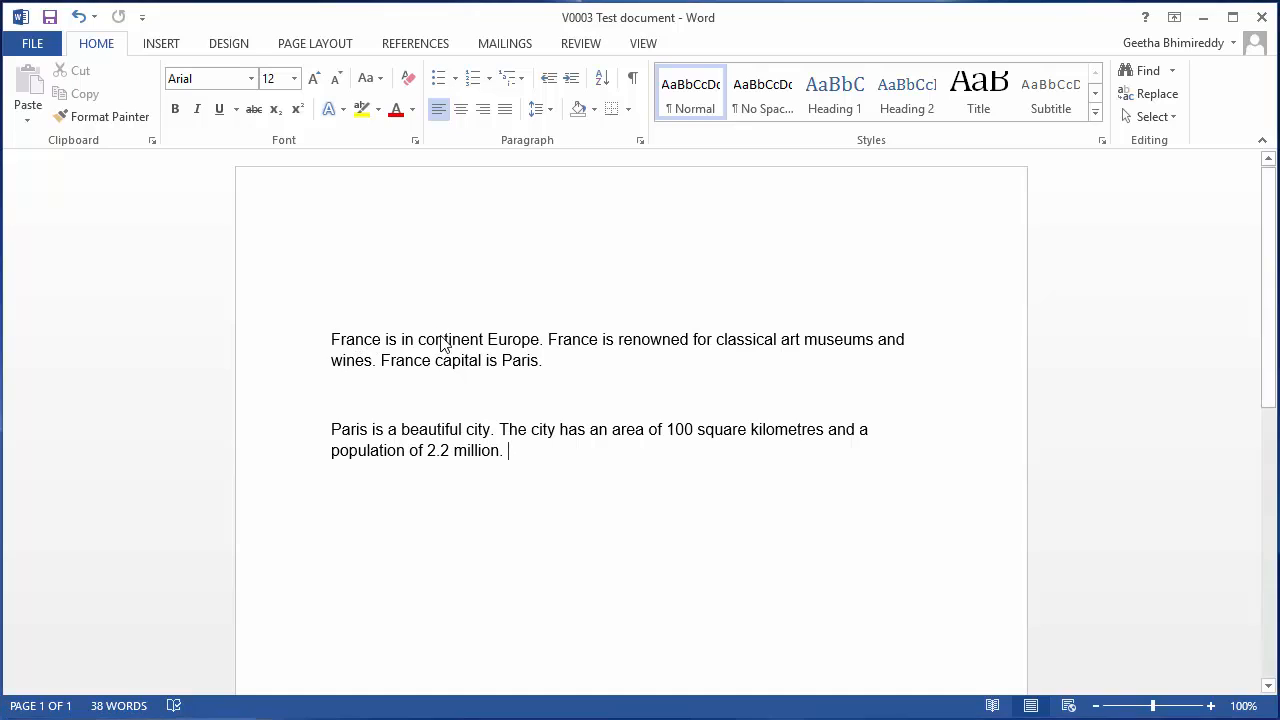
mouse_move(440, 343)
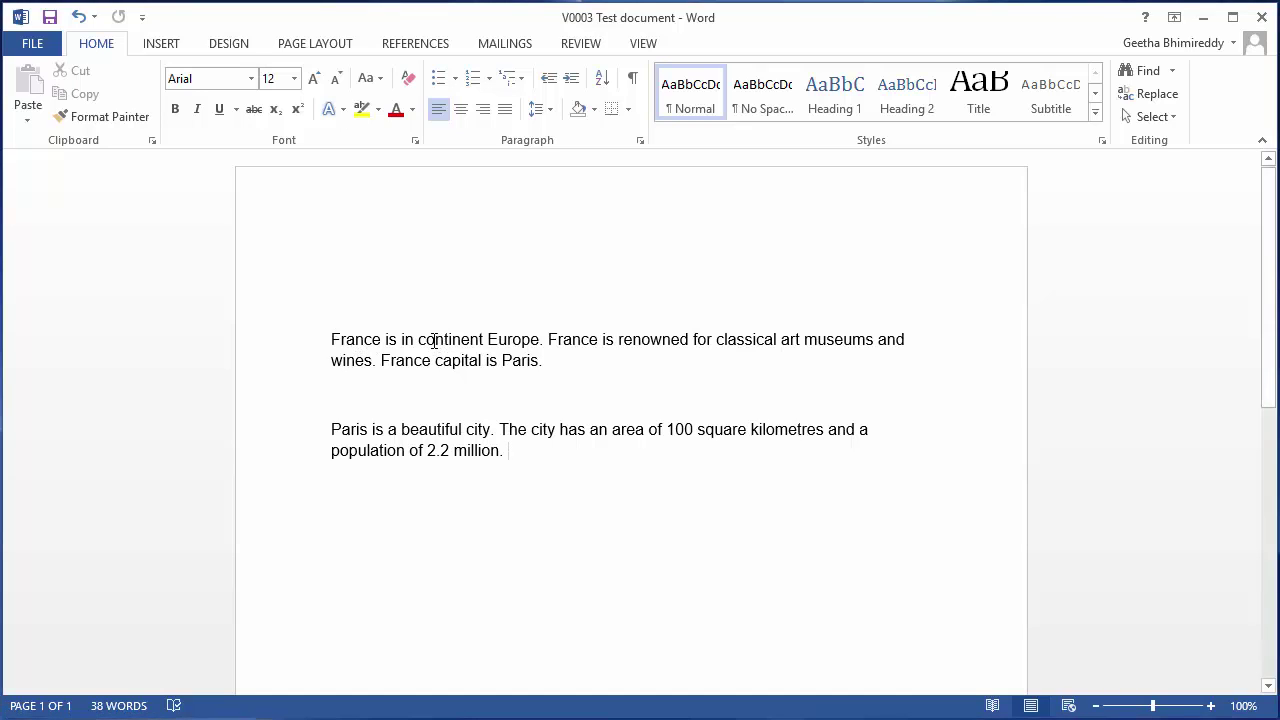
Step: Select the word 'continent' in the France paragraph
double_click(449, 339)
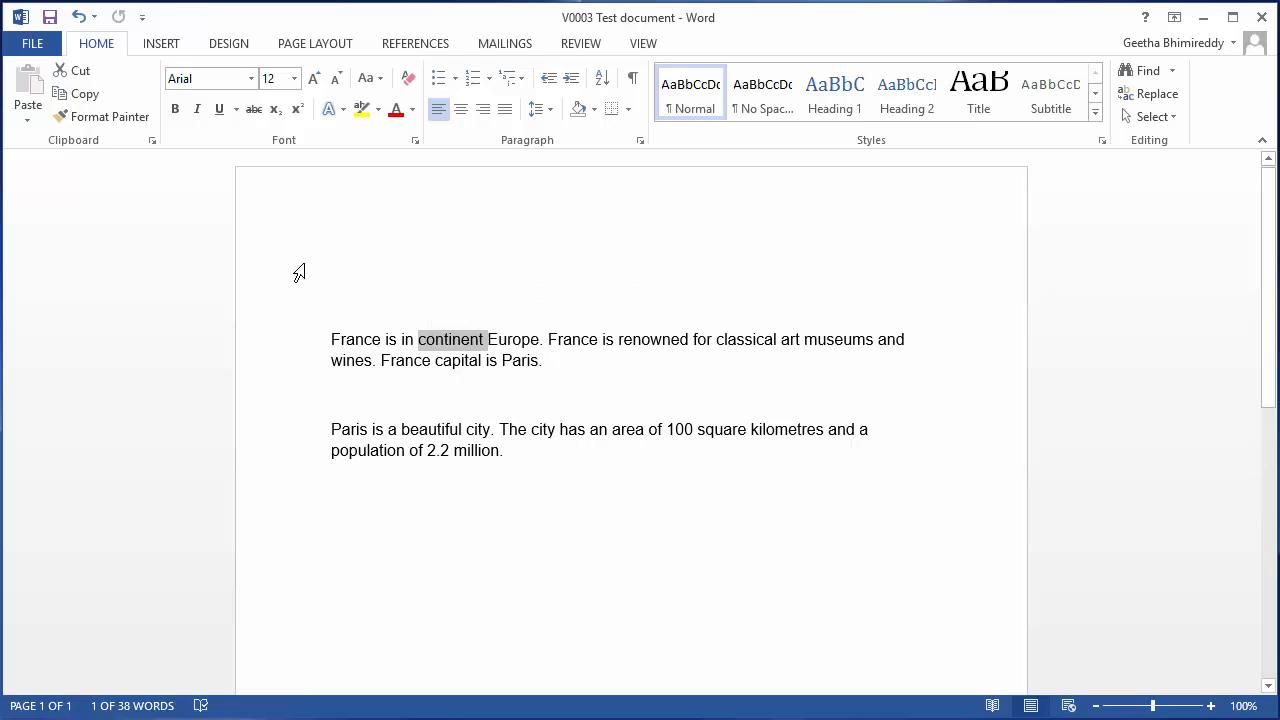
mouse_move(221, 128)
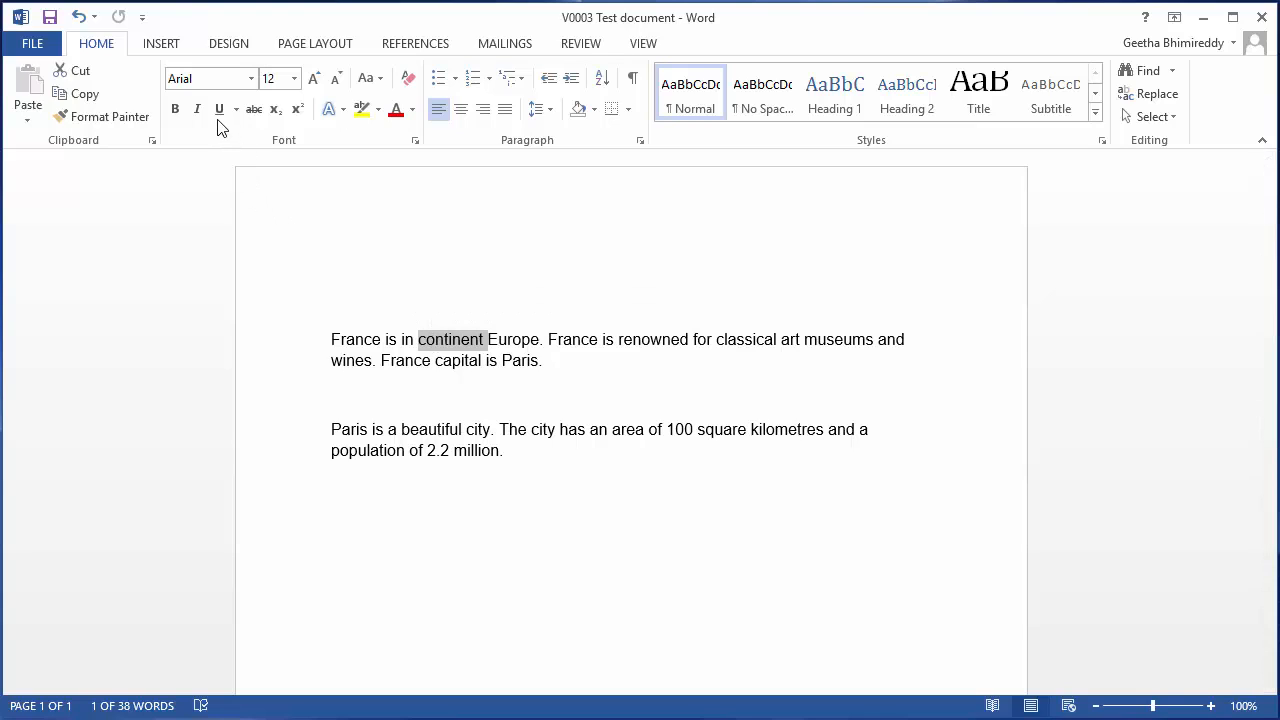
mouse_move(219, 109)
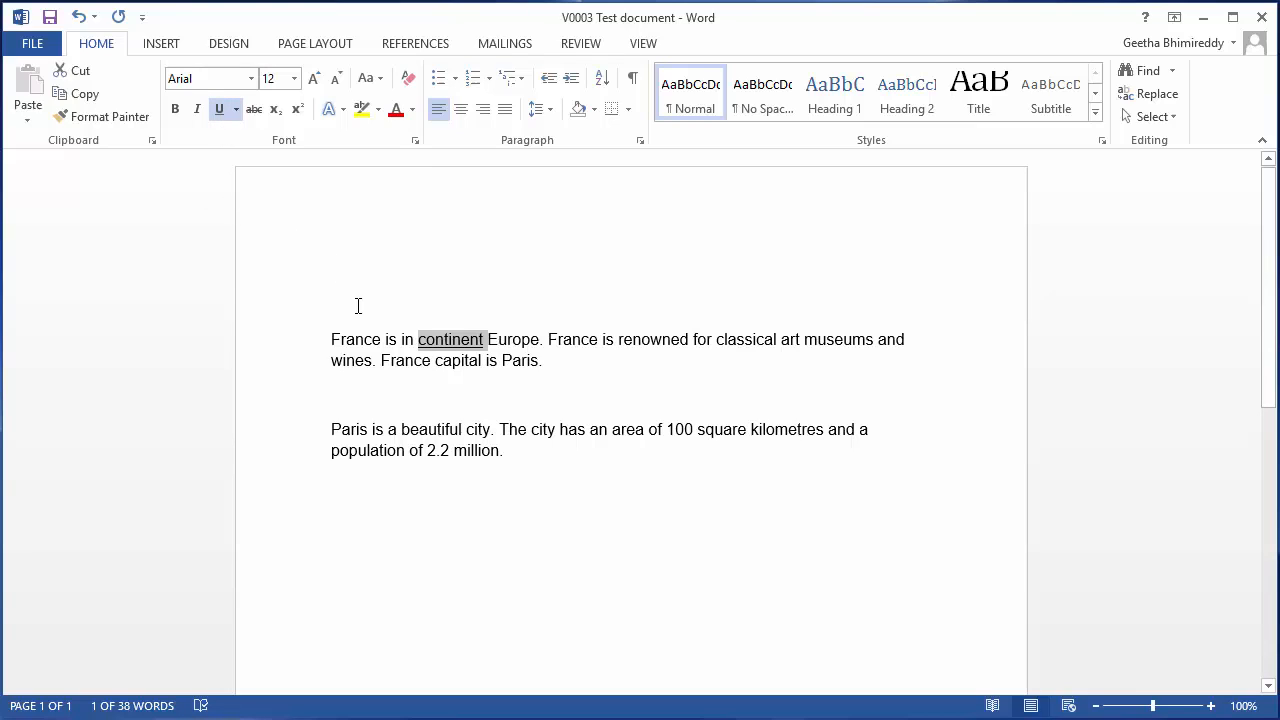
mouse_move(455, 352)
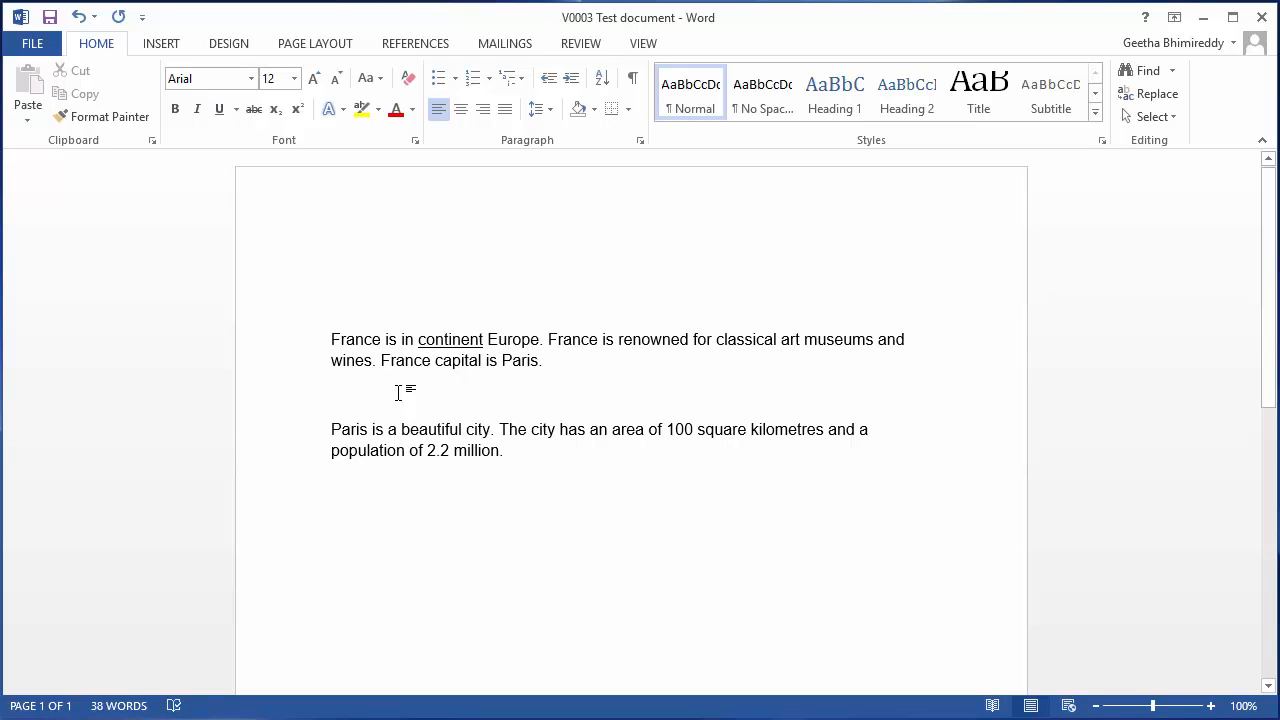
Step: Bold the sentence 'France is renowned for classical art museums and wines.'
left_click(331, 392)
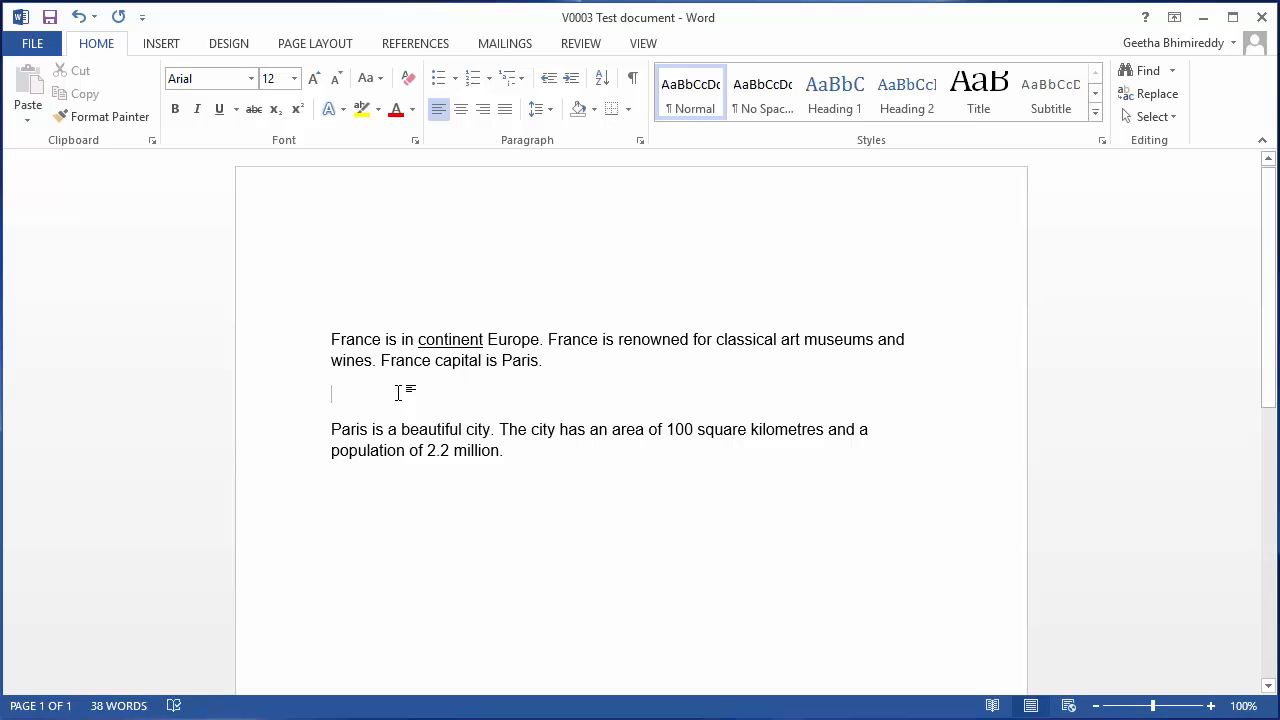
mouse_move(400, 393)
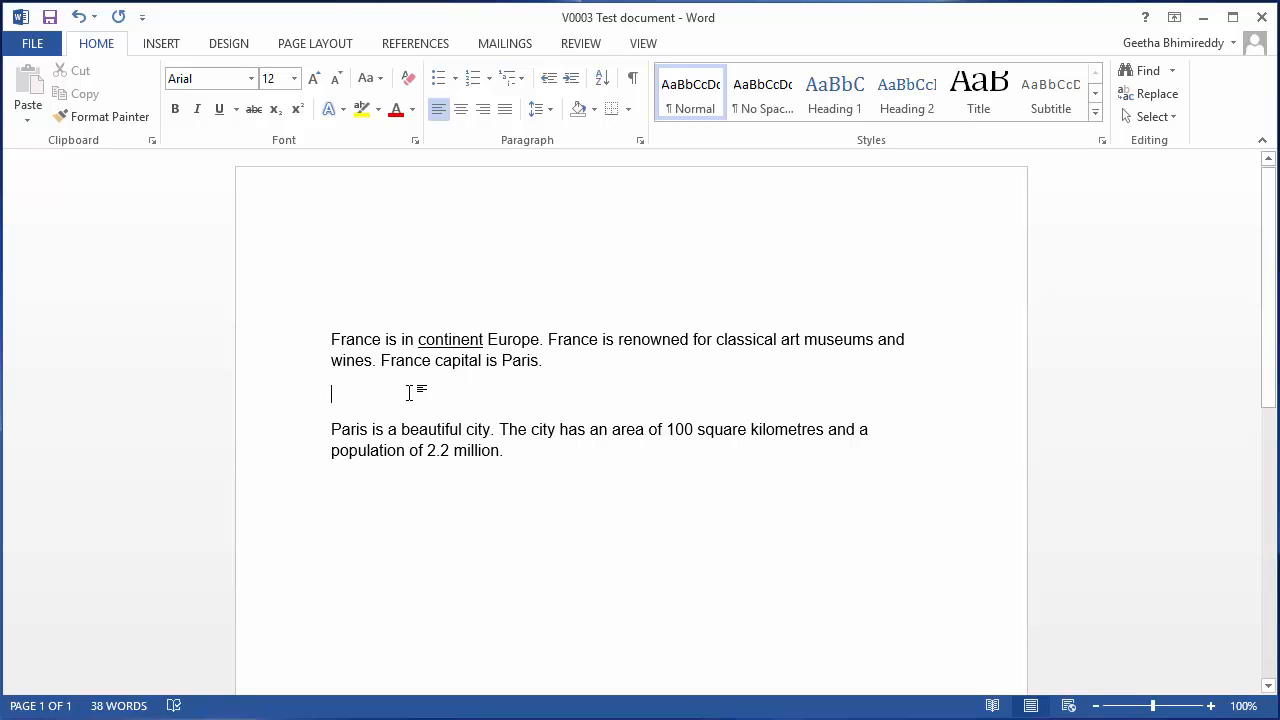
mouse_move(587, 349)
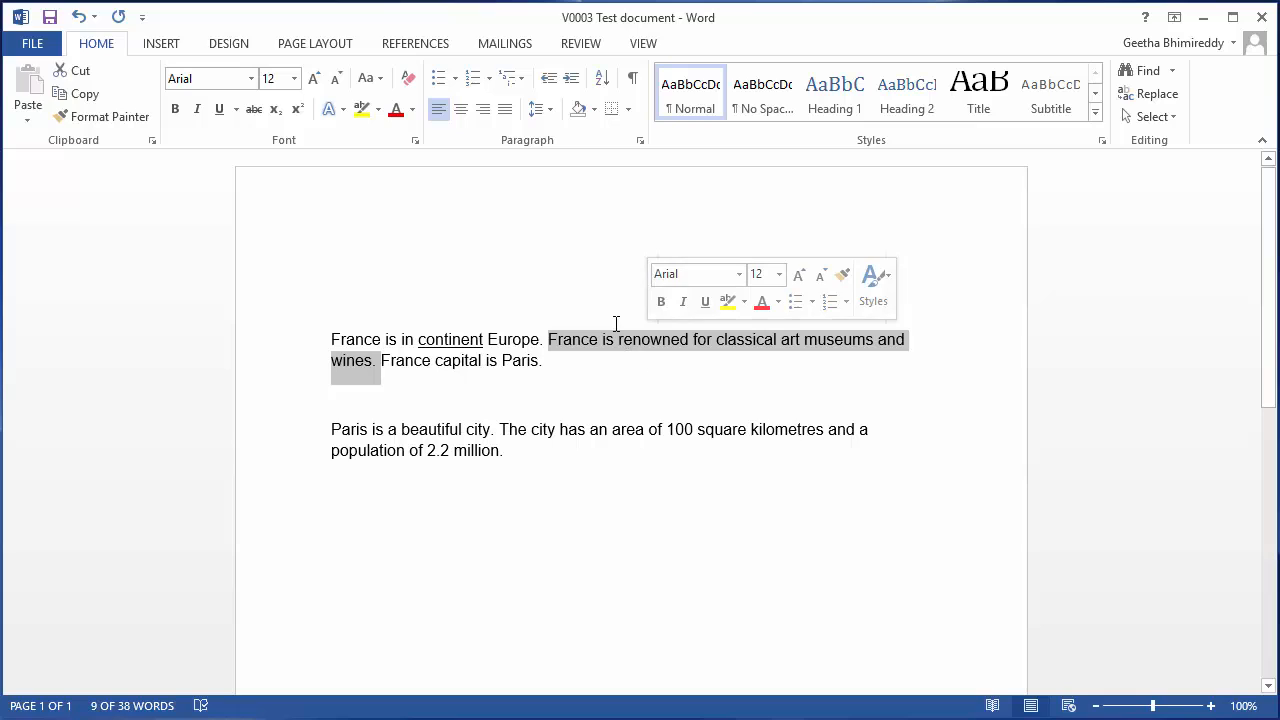
mouse_move(199, 159)
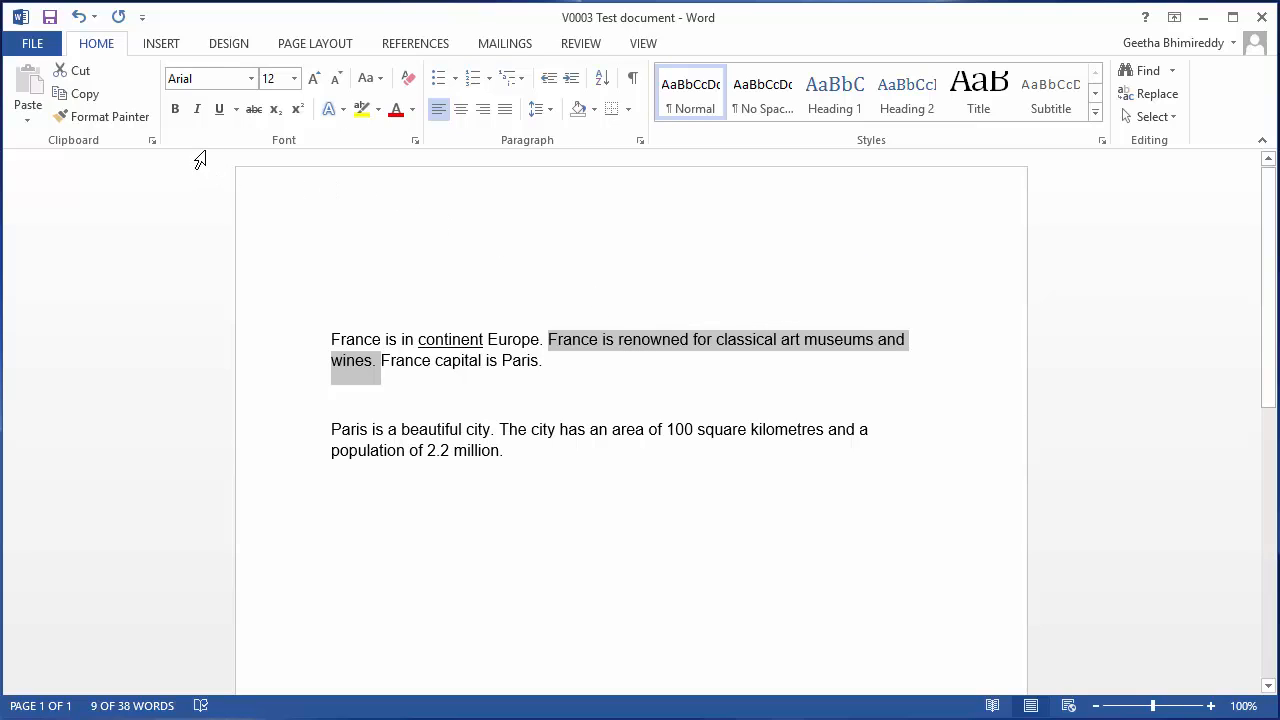
mouse_move(175, 109)
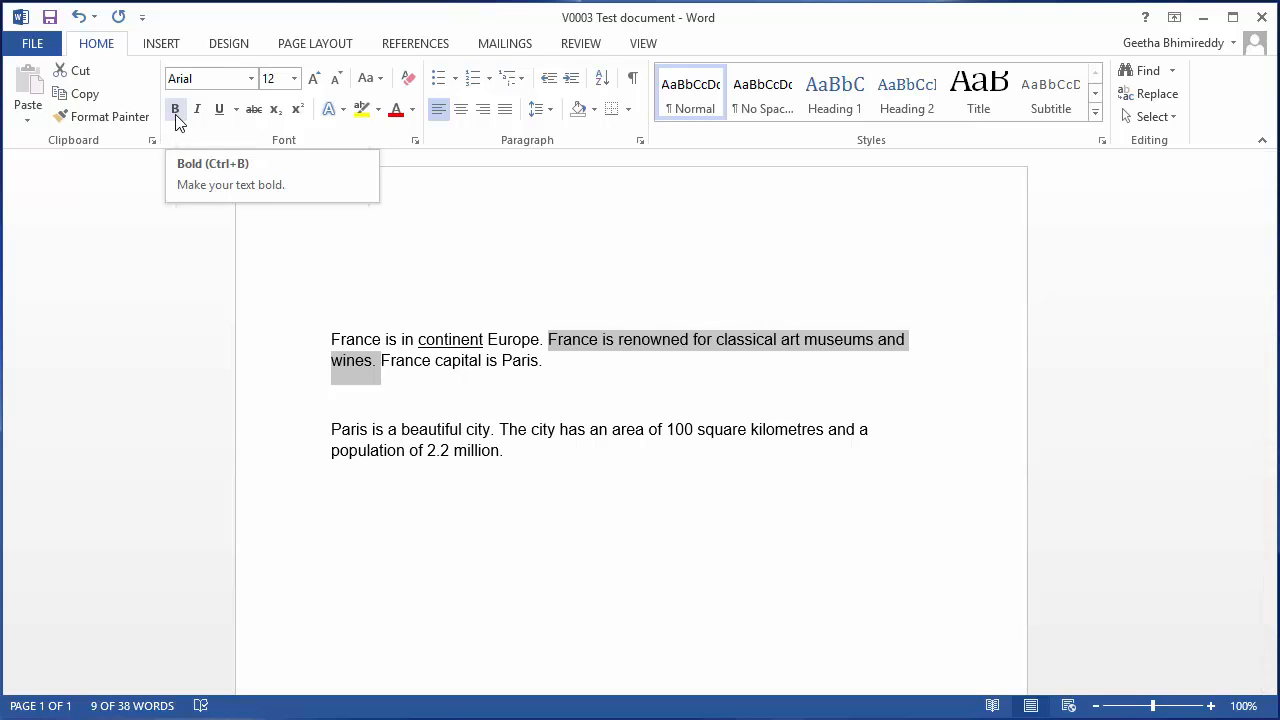
left_click(175, 108)
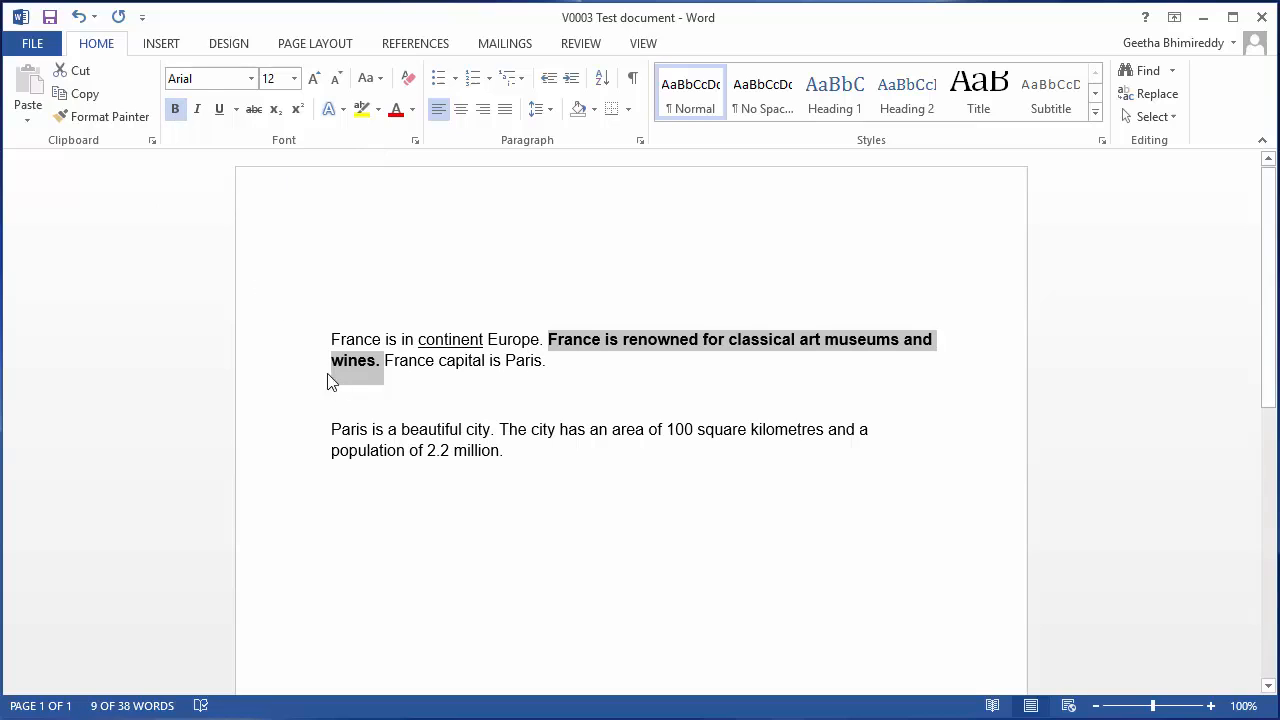
left_click(350, 394)
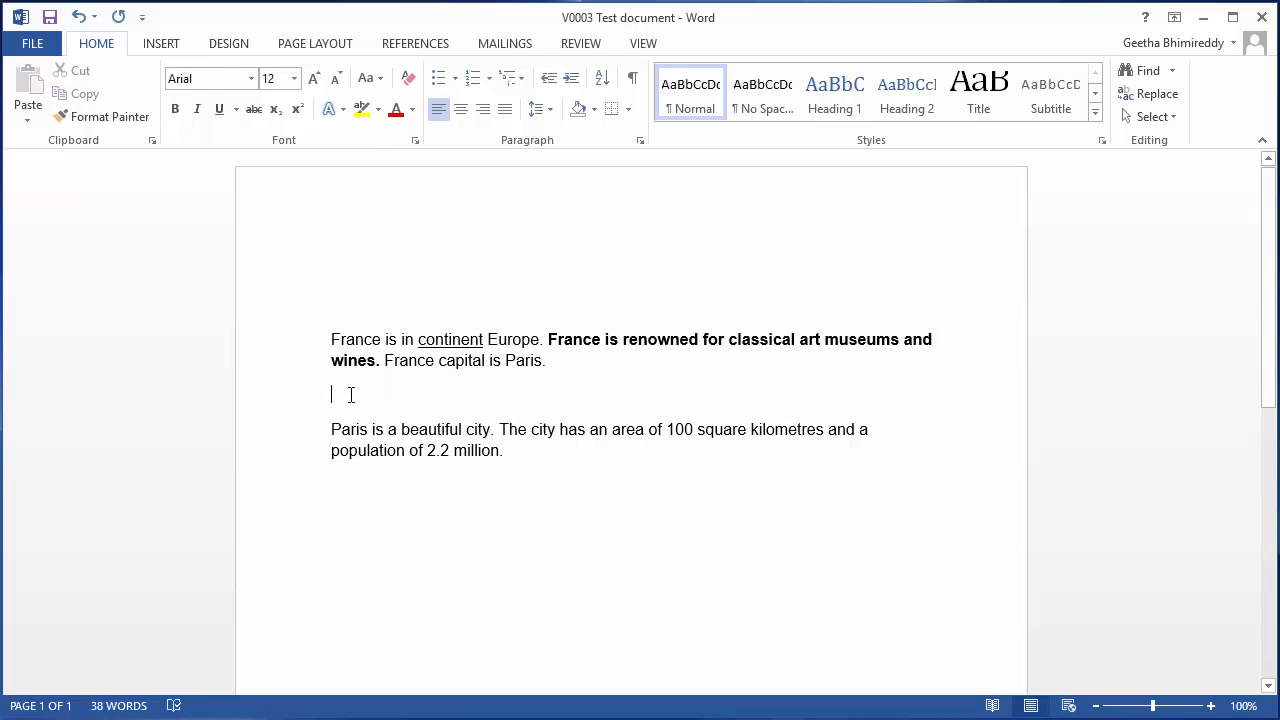
mouse_move(483, 387)
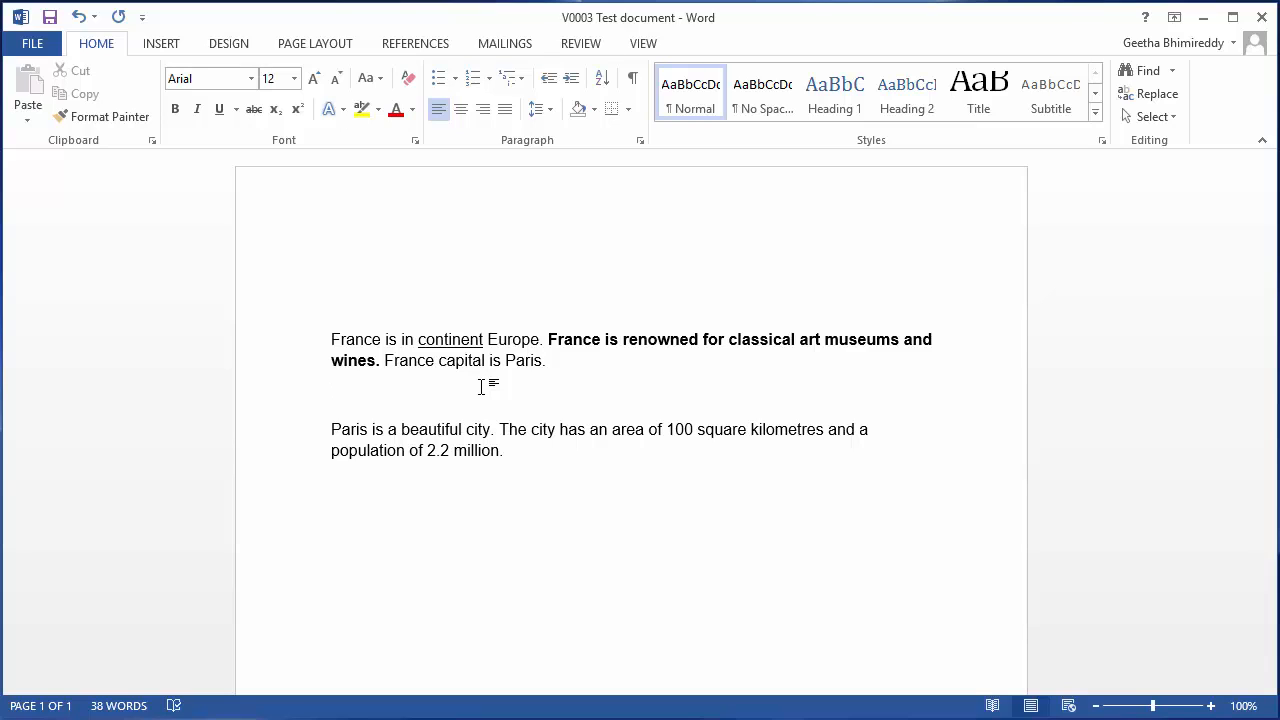
Step: Select the whole France paragraph and apply red font color
left_click(332, 390)
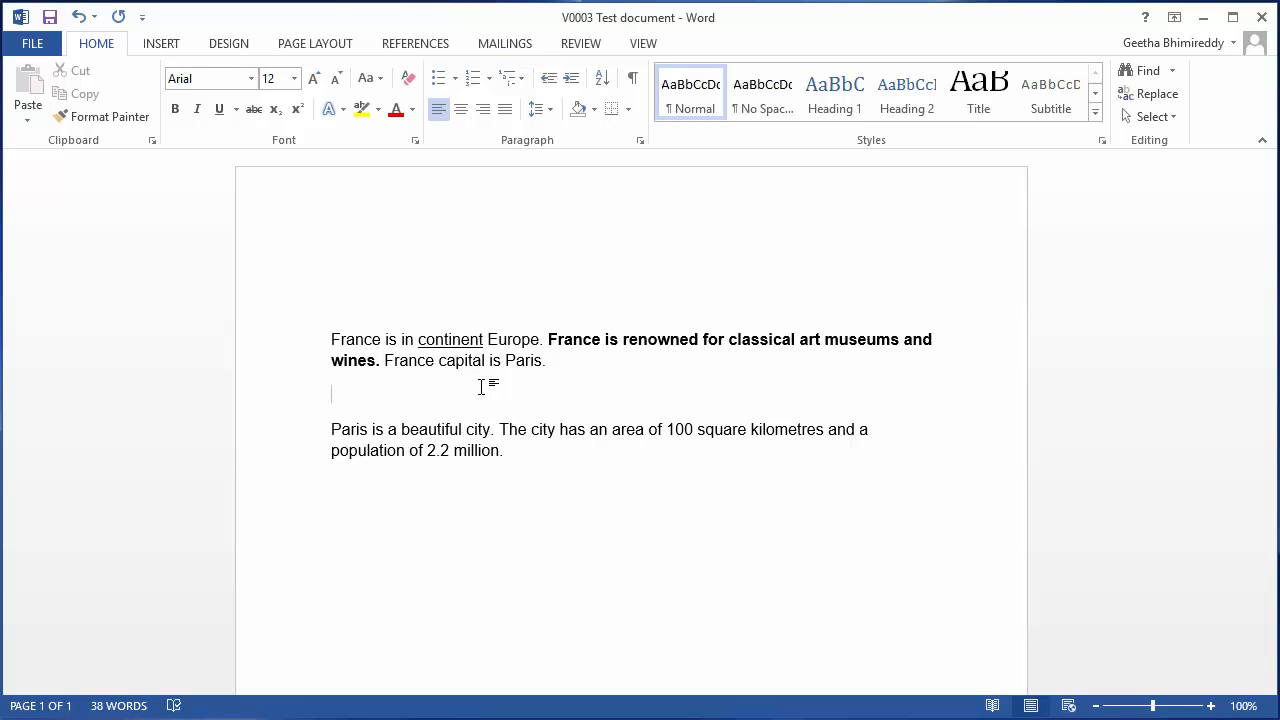
mouse_move(507, 335)
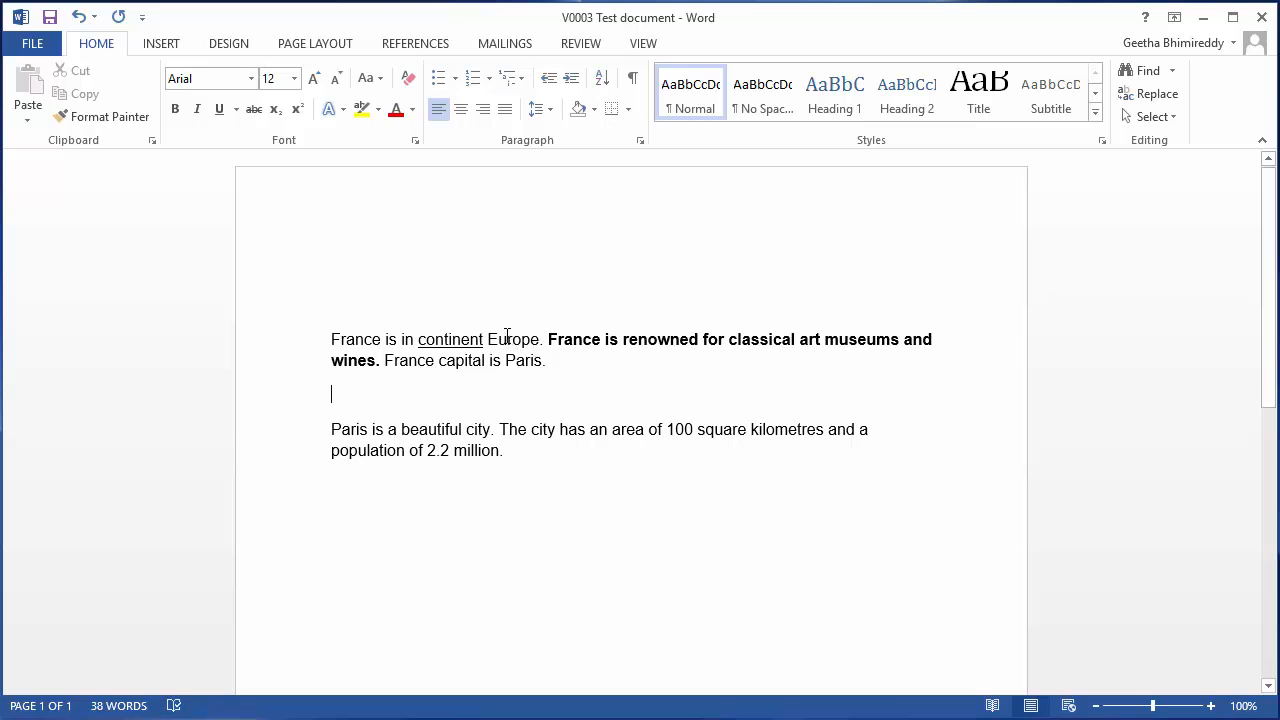
left_click_drag(331, 339, 545, 360)
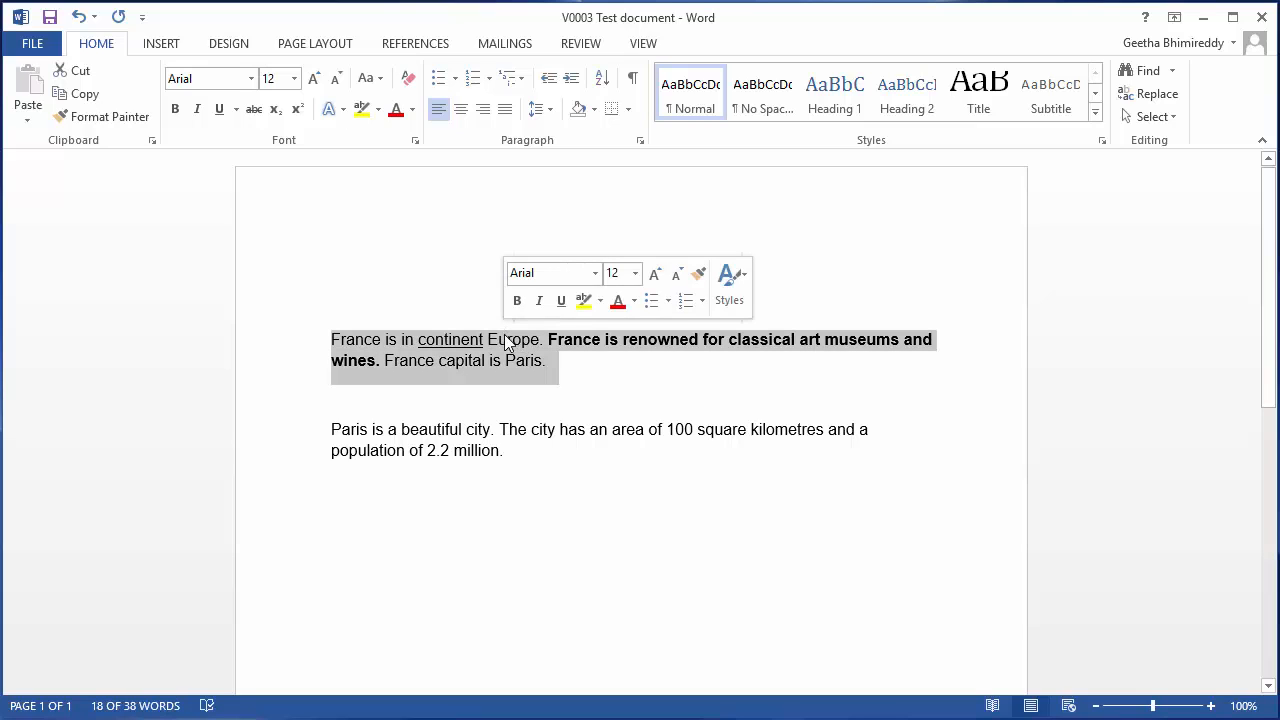
mouse_move(490, 360)
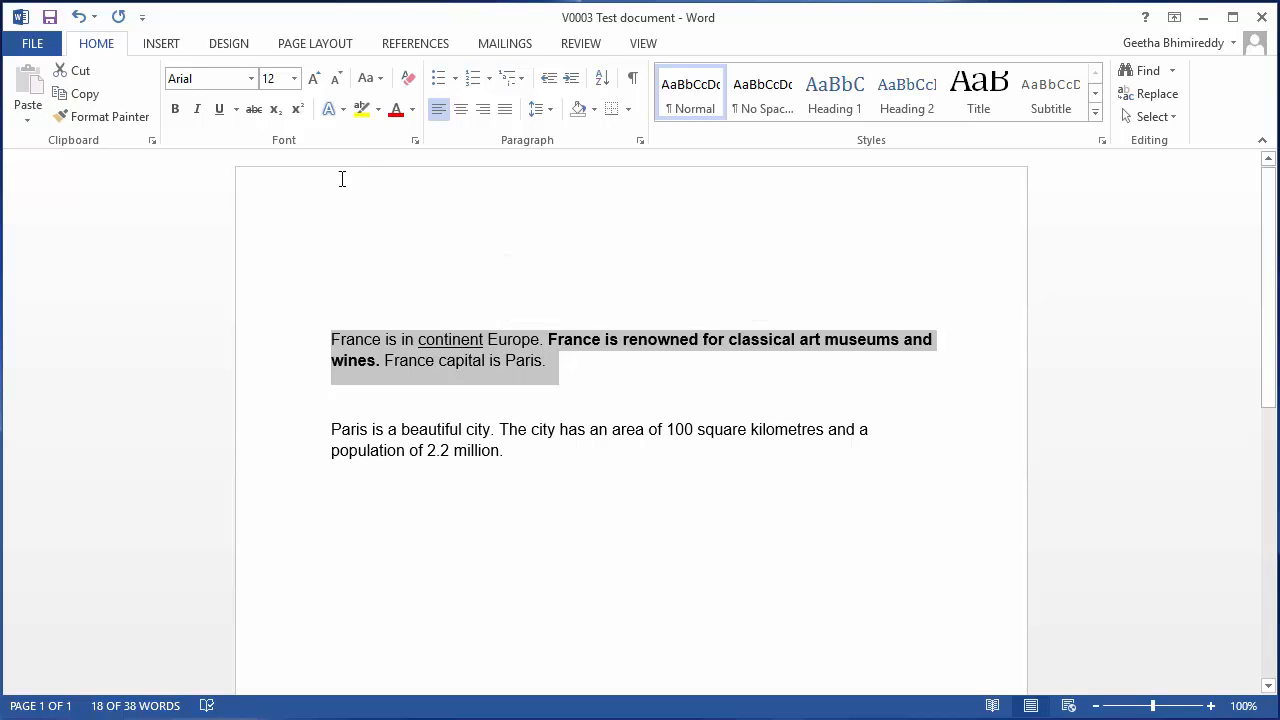
mouse_move(396, 109)
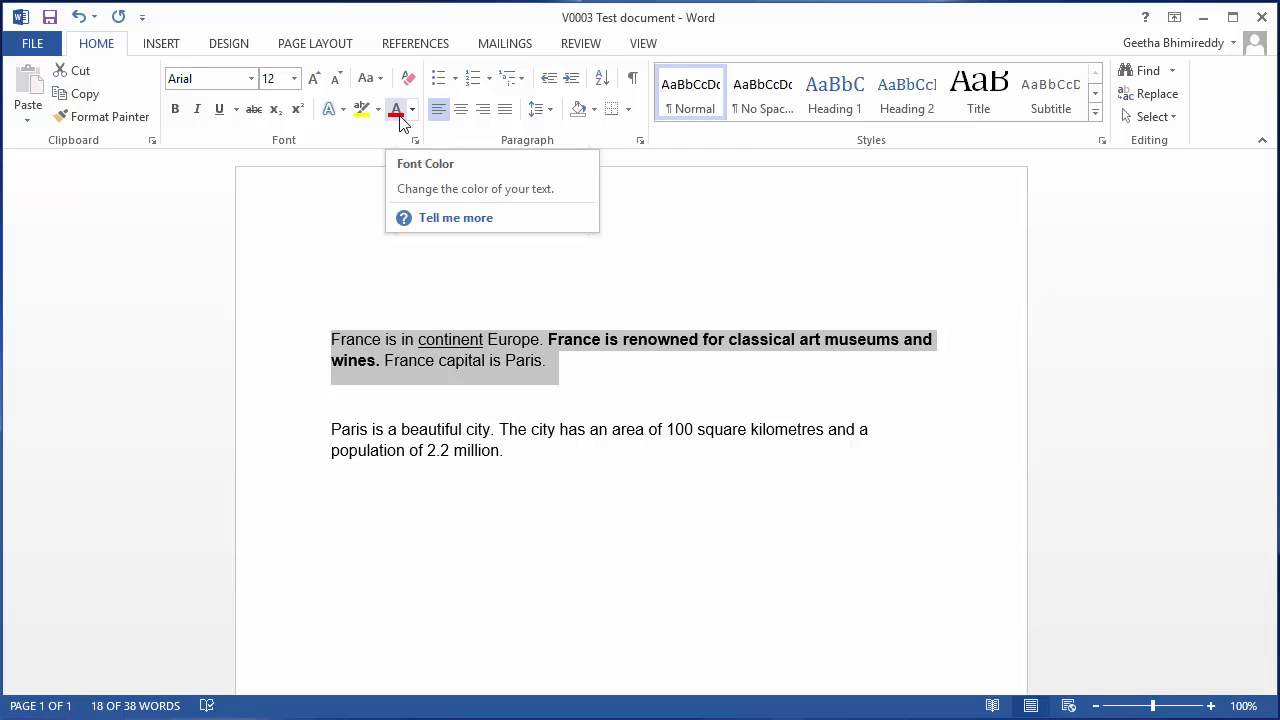
left_click(396, 109)
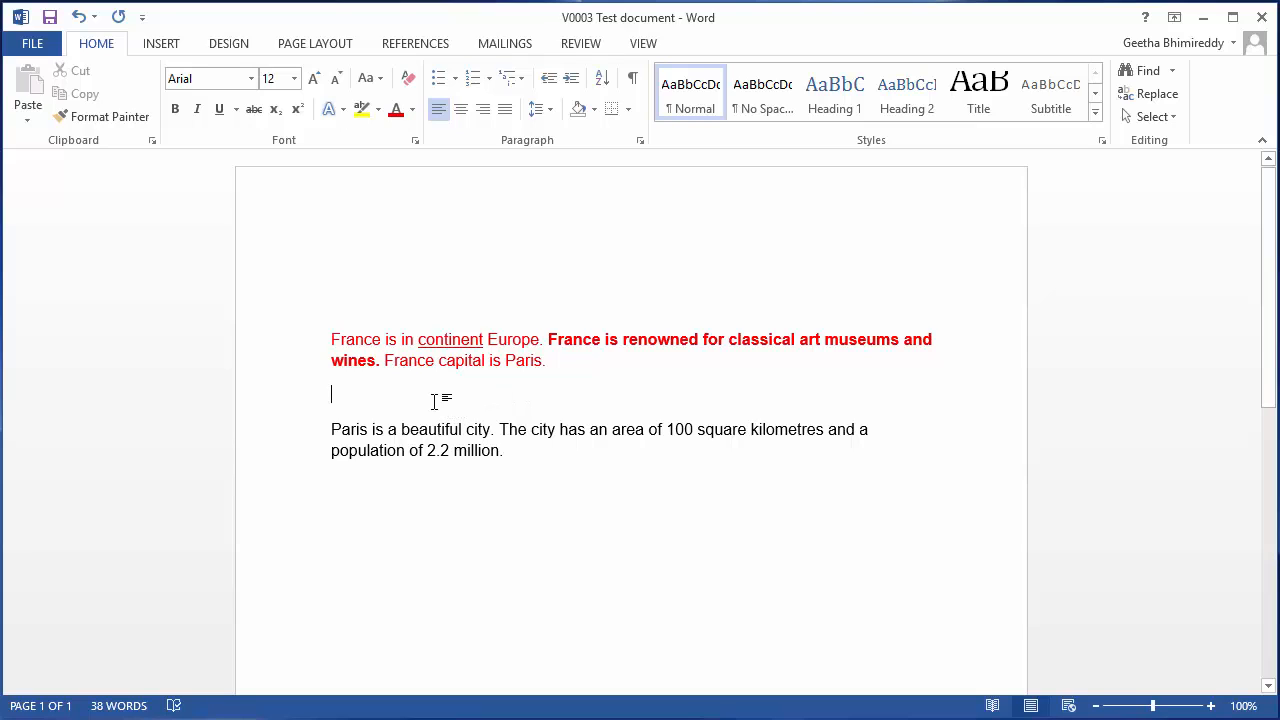
mouse_move(307, 410)
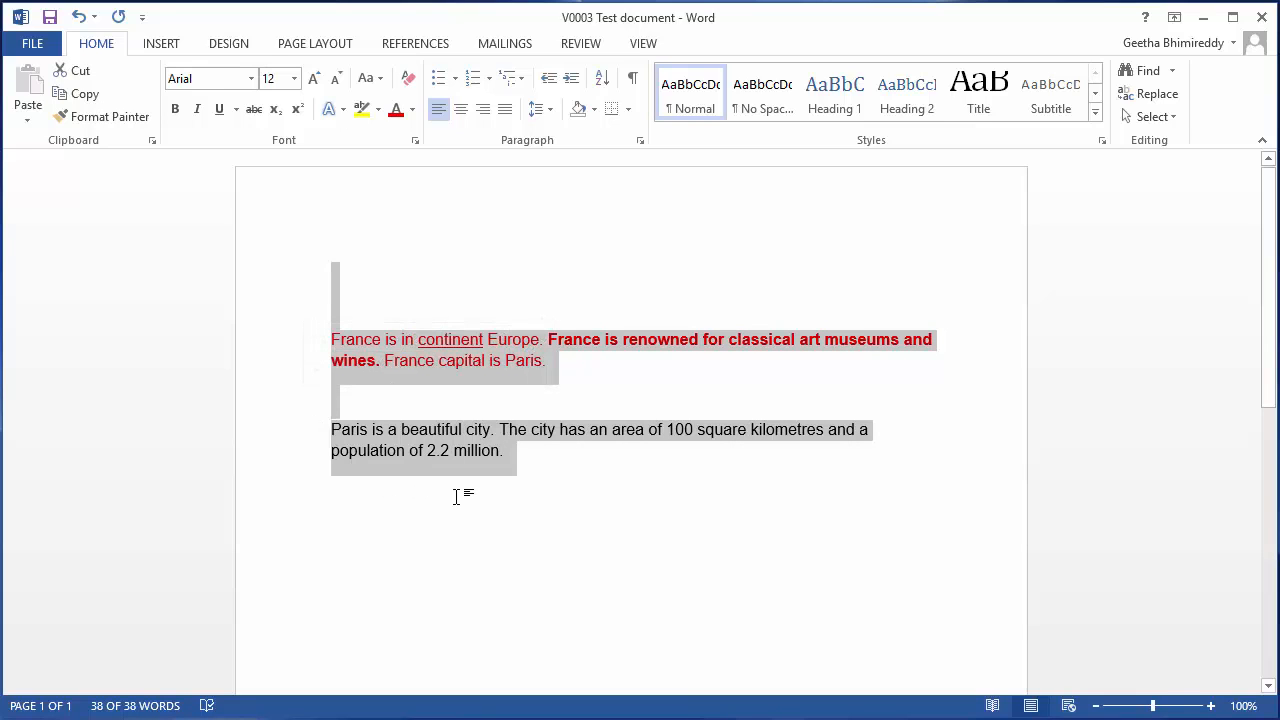
mouse_move(530, 485)
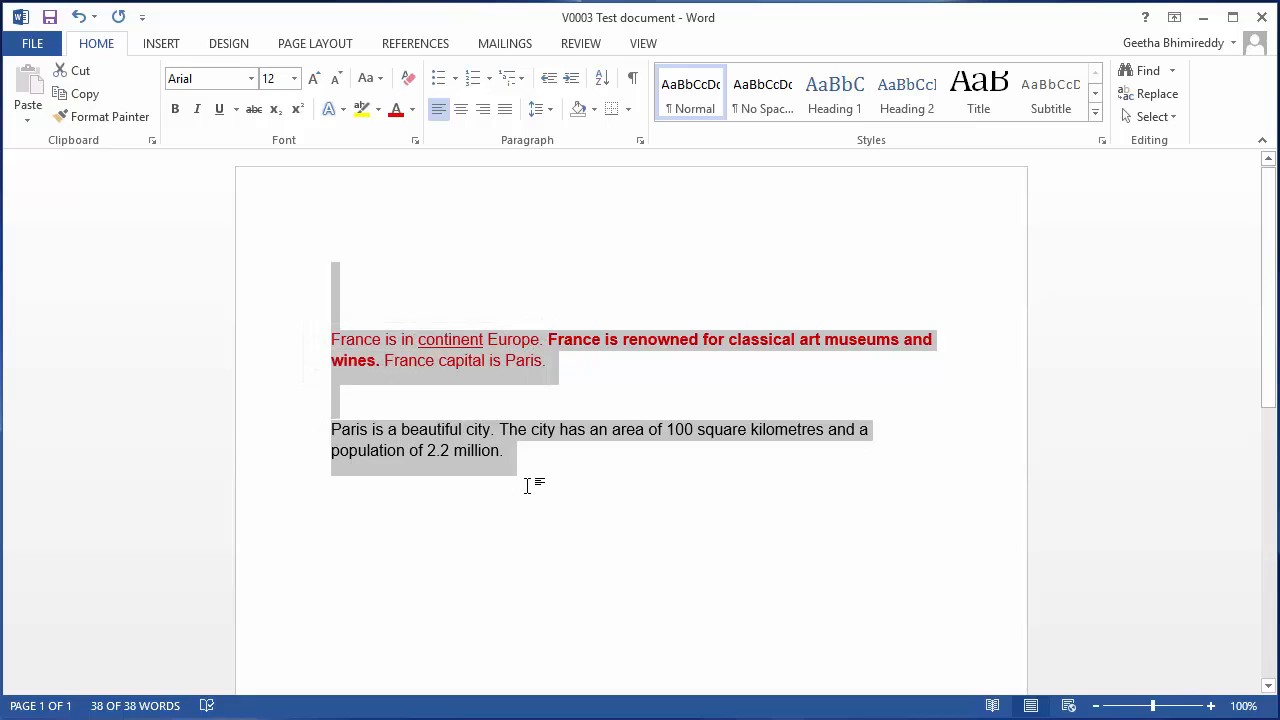